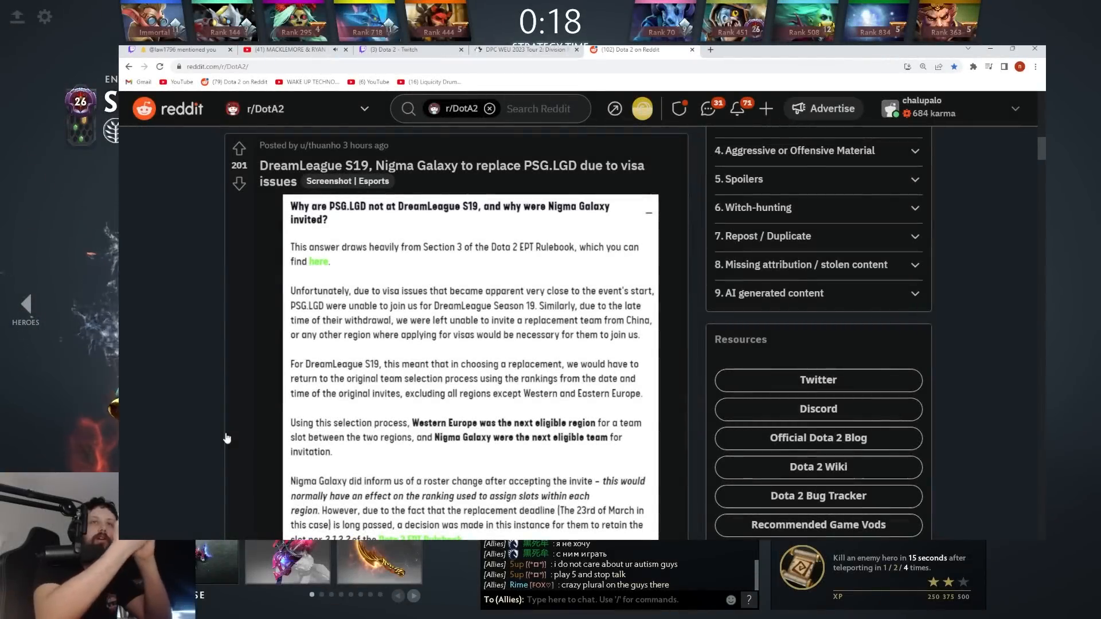
Scroll the r/DotA2 feed to the DreamLeague S19 post about Nigma Galaxy replacing PSG.LGD.
scroll("down", 3)
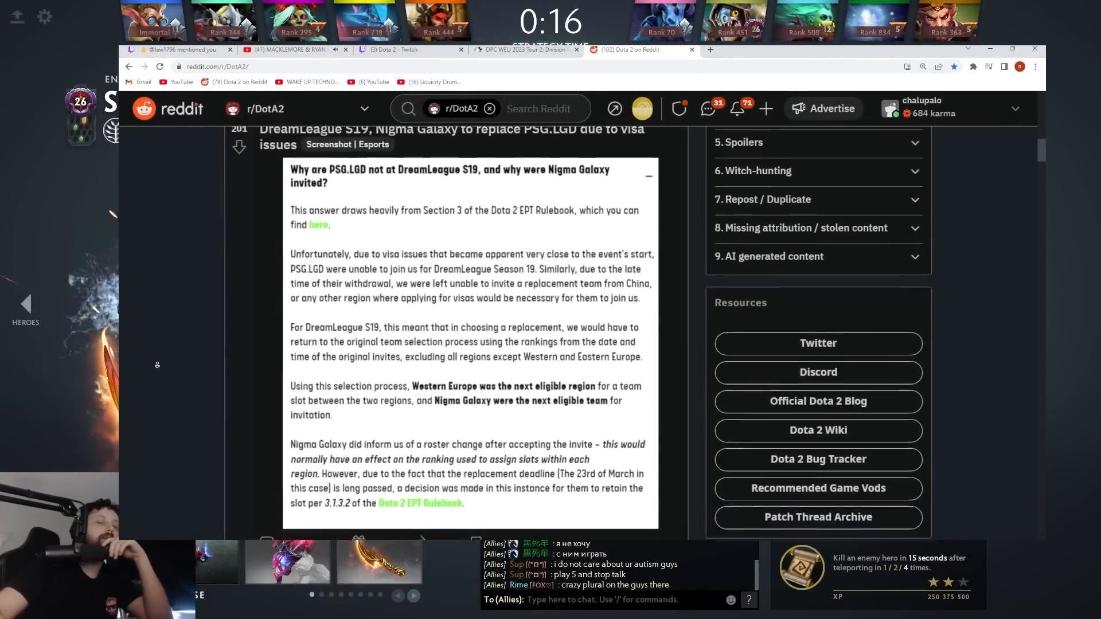
scroll("down", 3)
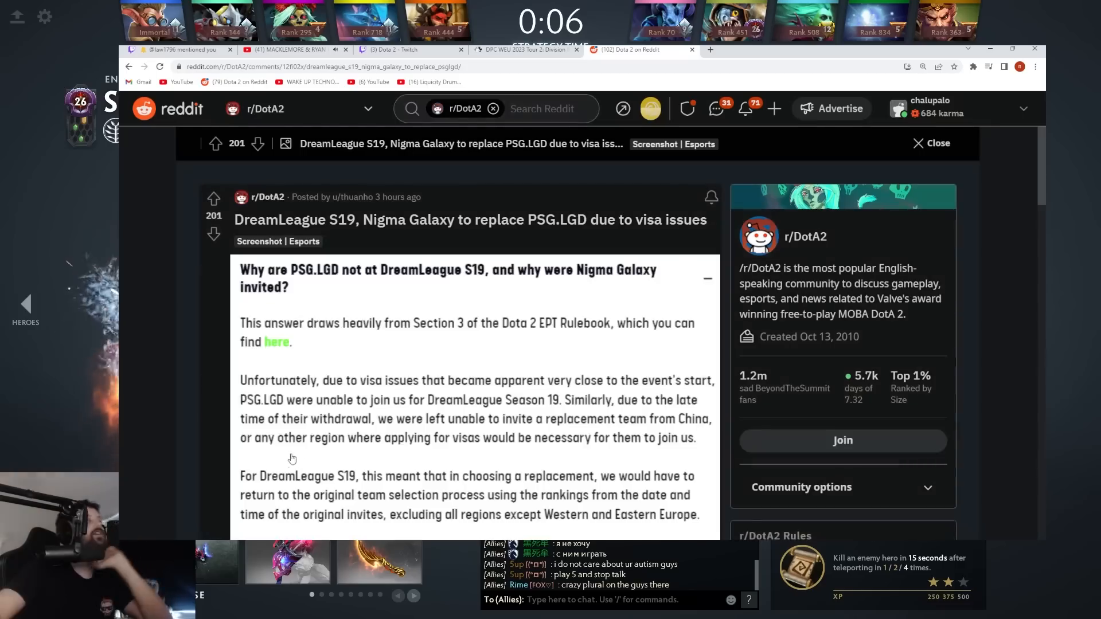
Scroll through the comment thread on the Nigma Galaxy visa-issue post.
scroll("down", 3)
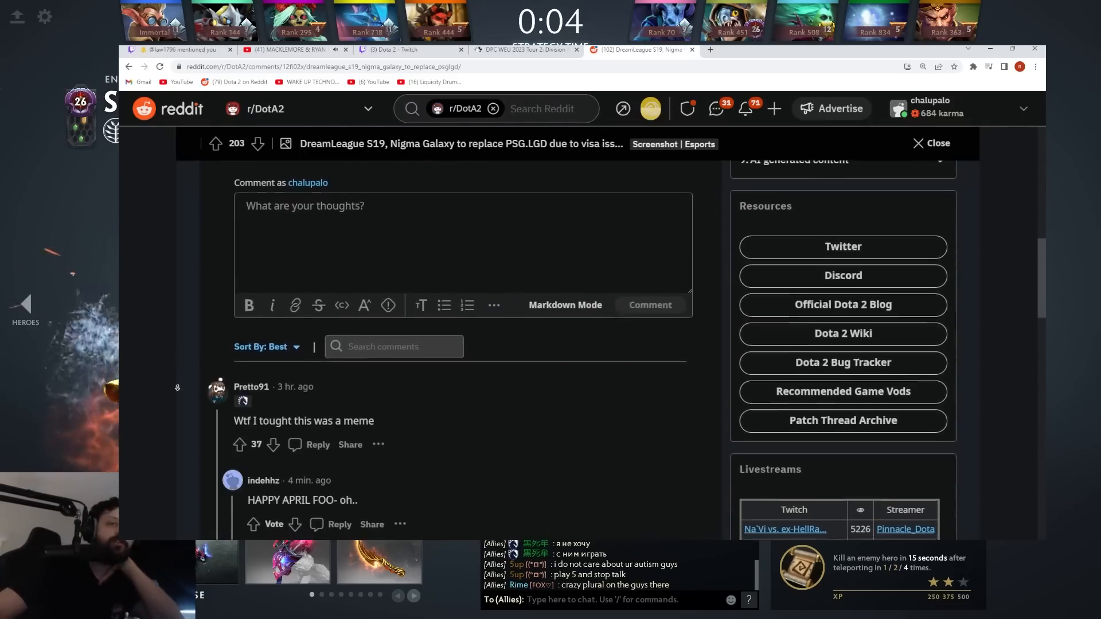
scroll("down", 3)
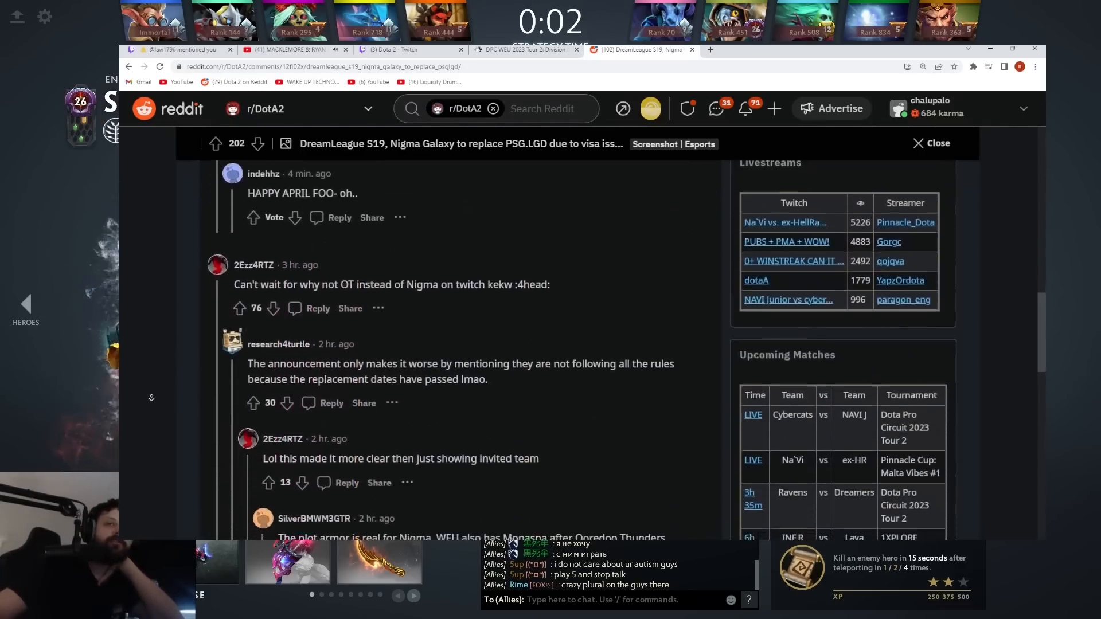
scroll("down", 3)
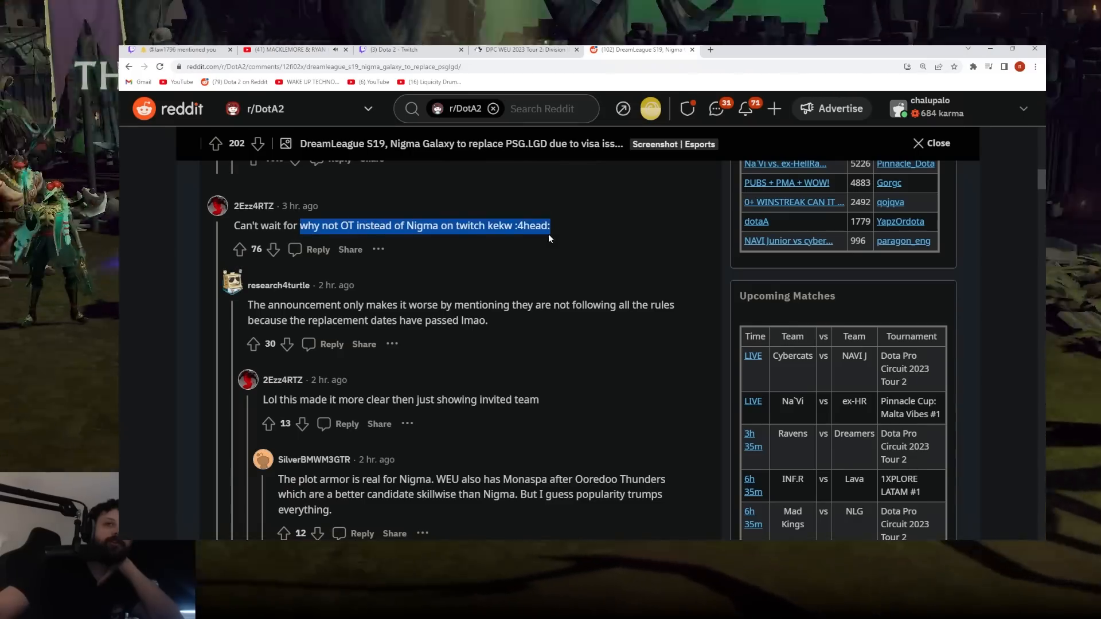
scroll("down", 3)
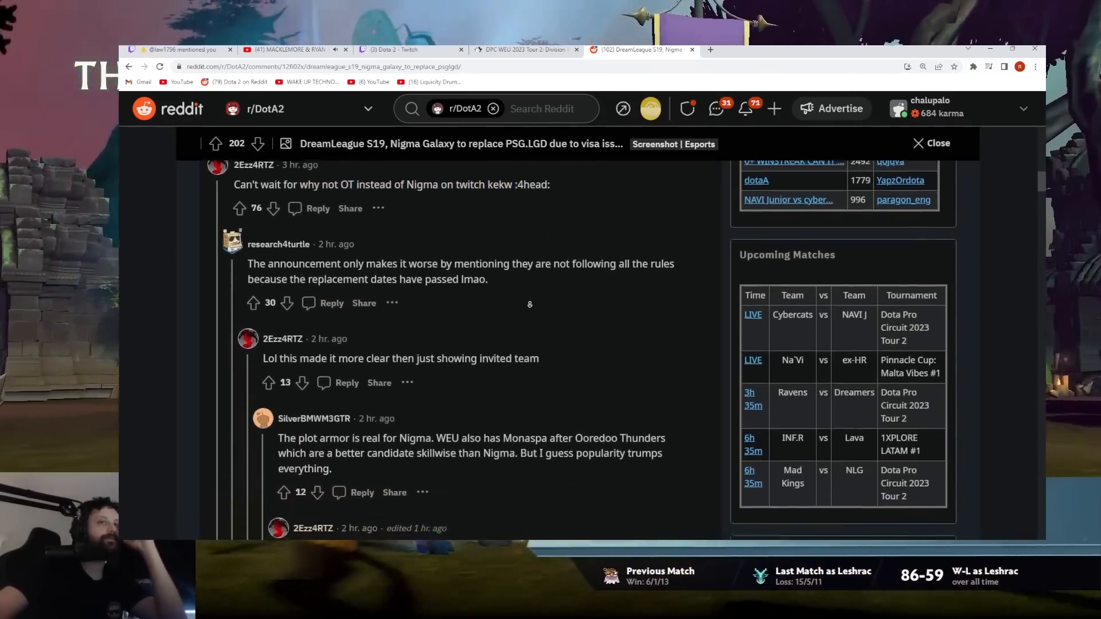
scroll("down", 3)
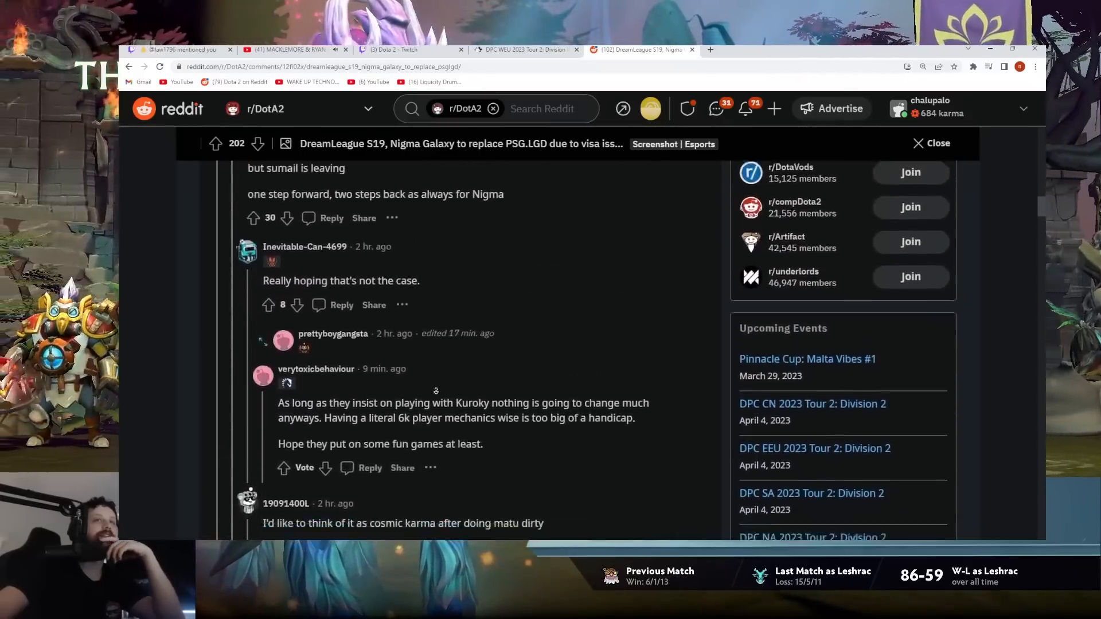
scroll("up", 3)
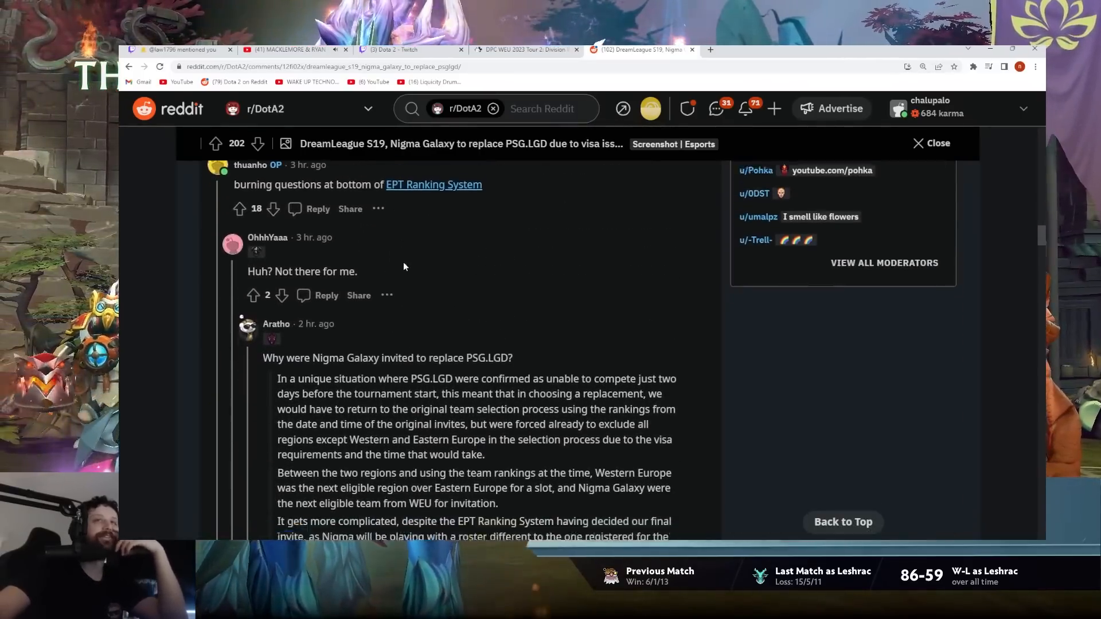
scroll("down", 3)
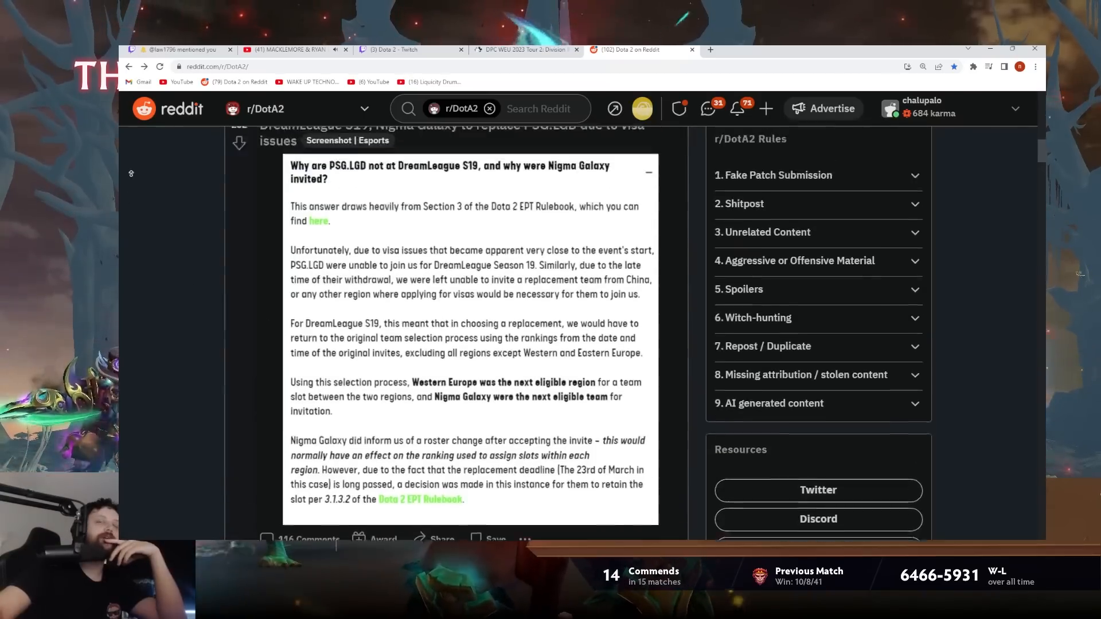
Close the Nigma Galaxy post, then search the Dota 2 item shop for 'mag'.
scroll("down", 3)
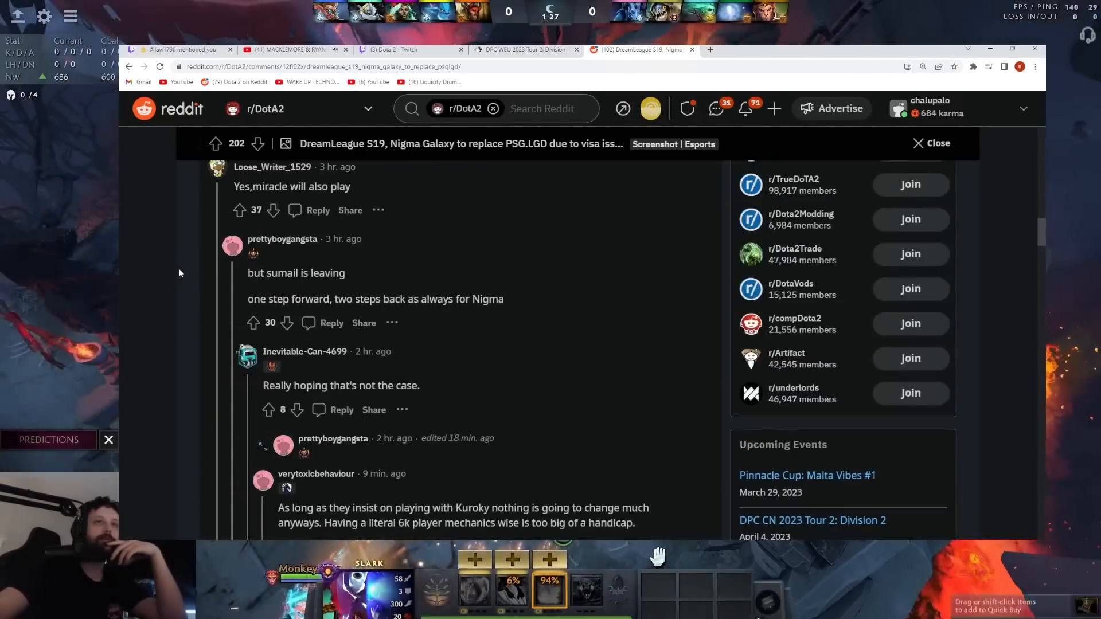
double_click(296, 273)
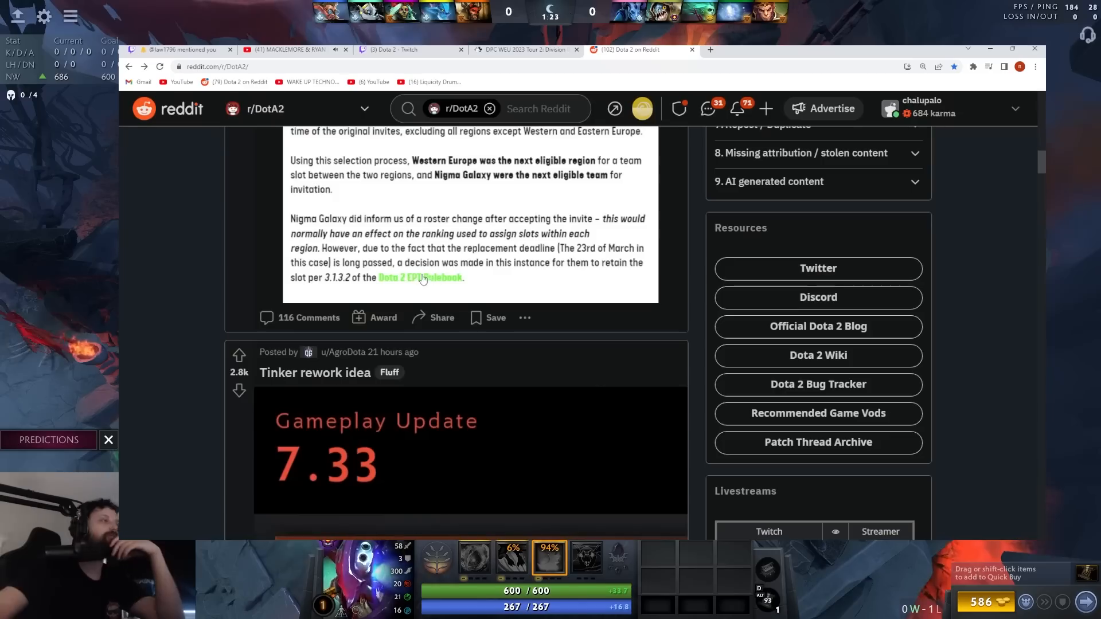
scroll("up", 3)
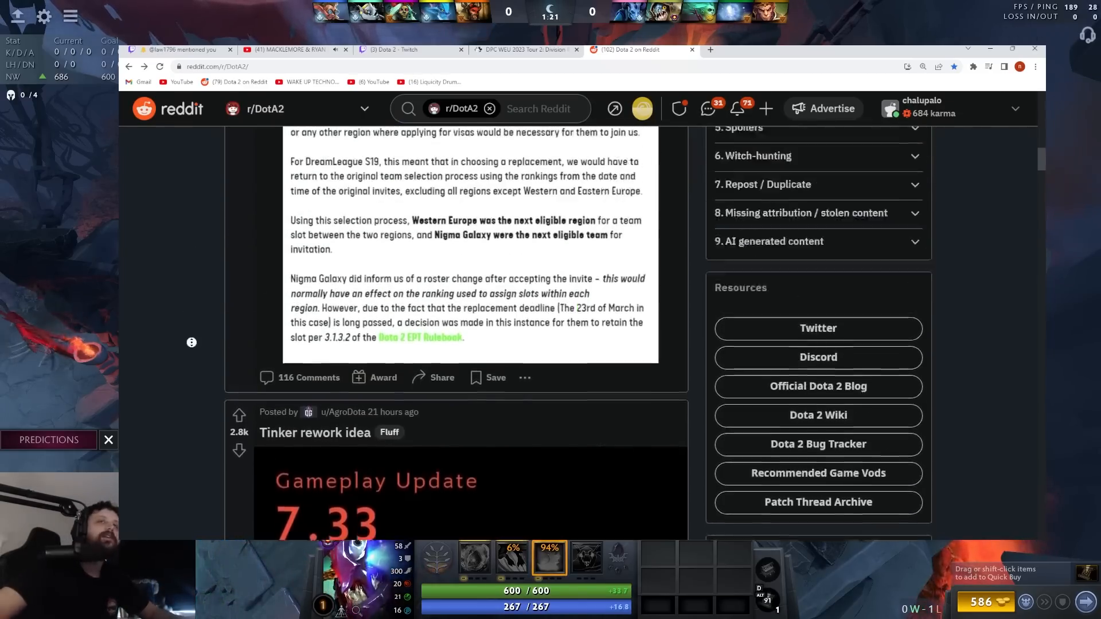
scroll("up", 3)
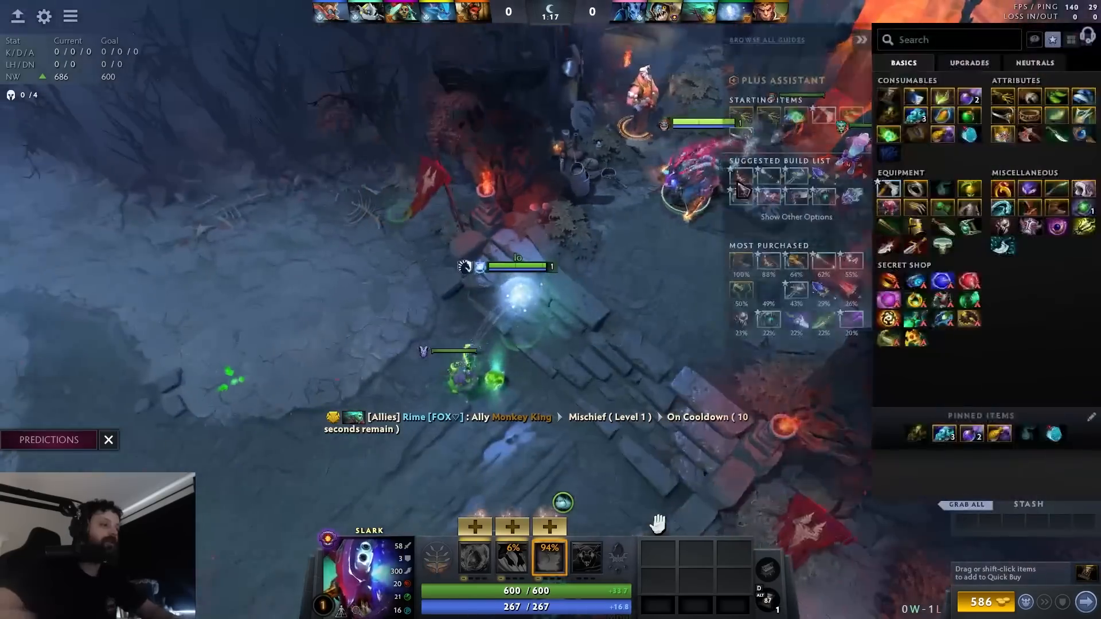
type("mag")
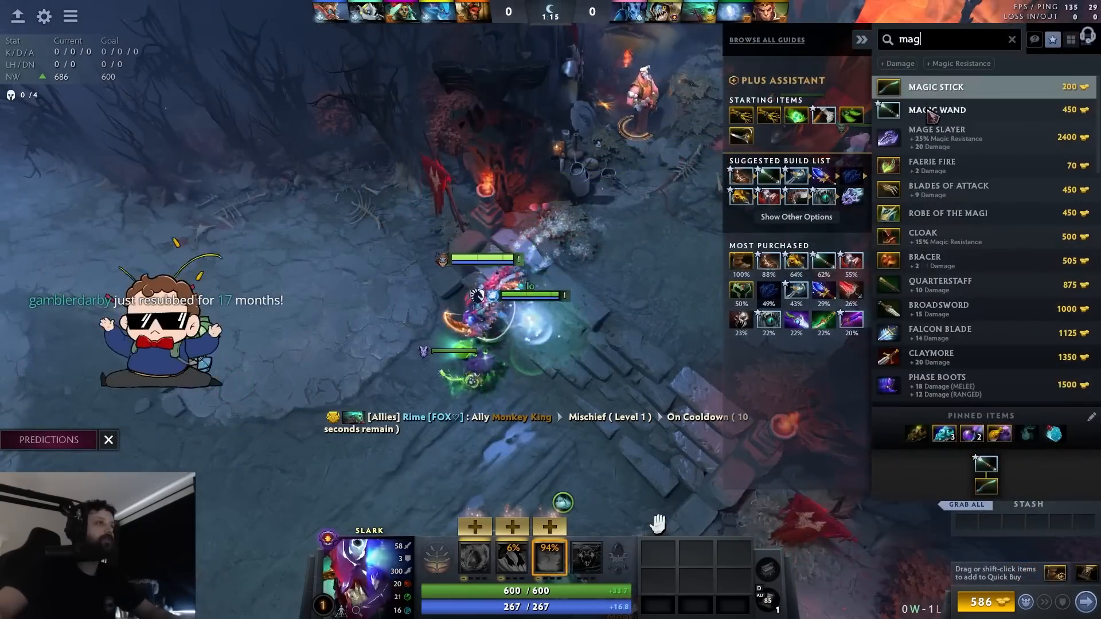